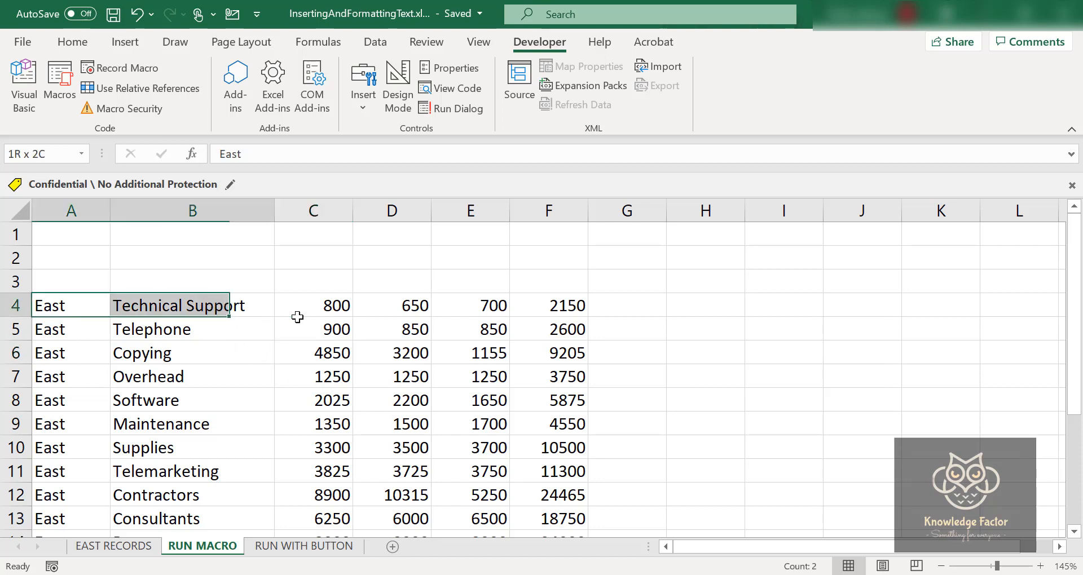
pyautogui.moveTo(193, 305); pyautogui.dragTo(566, 305)
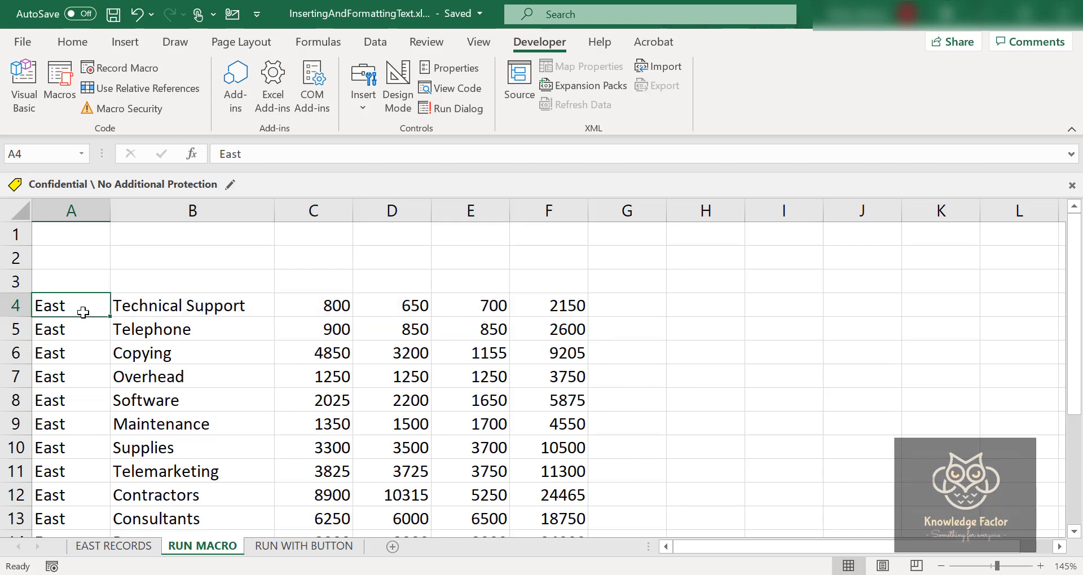
pyautogui.moveTo(70, 305); pyautogui.dragTo(70, 330)
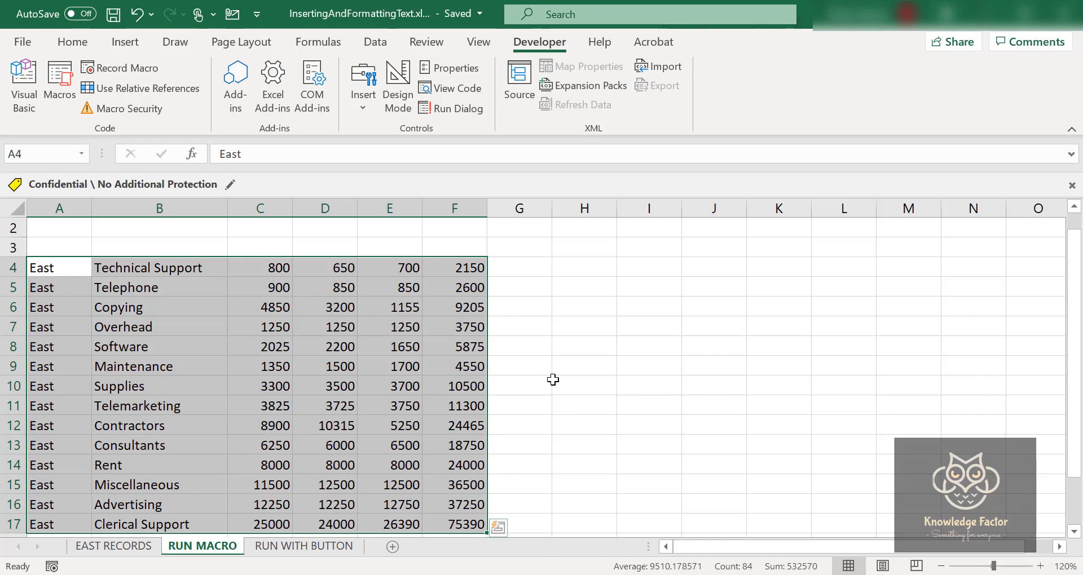
pyautogui.click(325, 327)
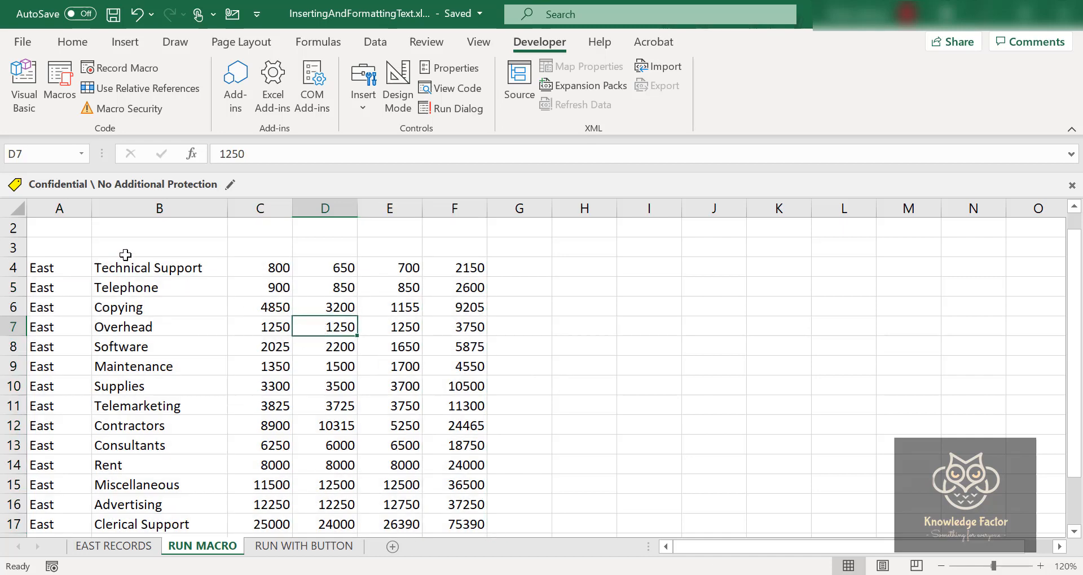
pyautogui.click(59, 247)
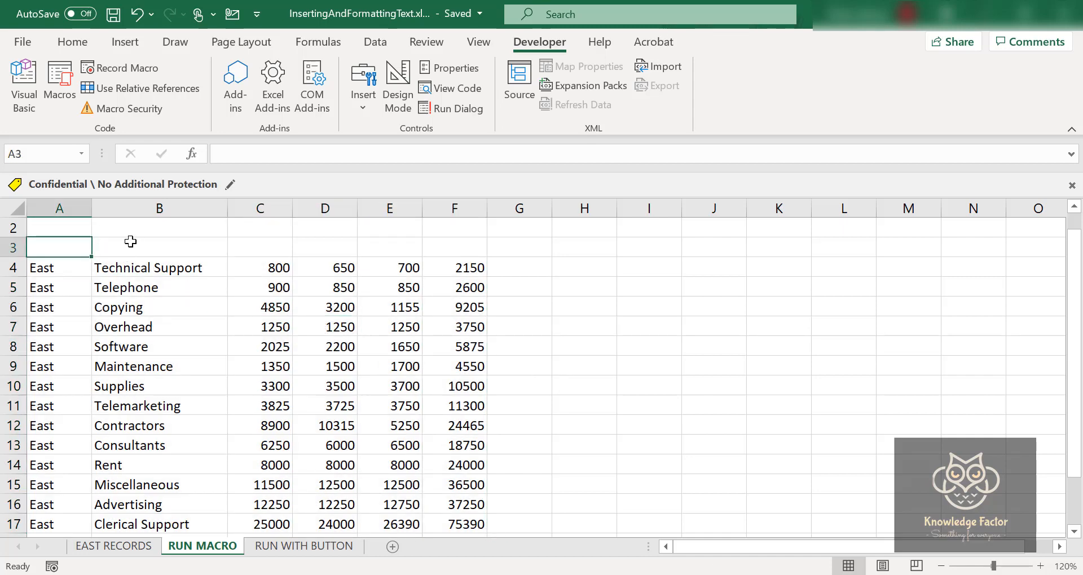
pyautogui.click(159, 247)
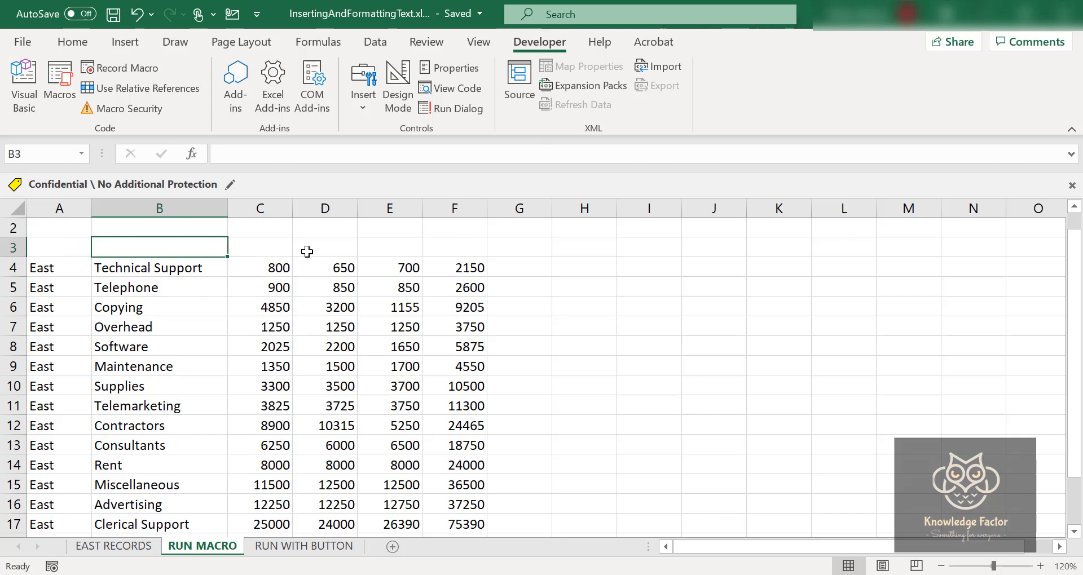
pyautogui.click(453, 247)
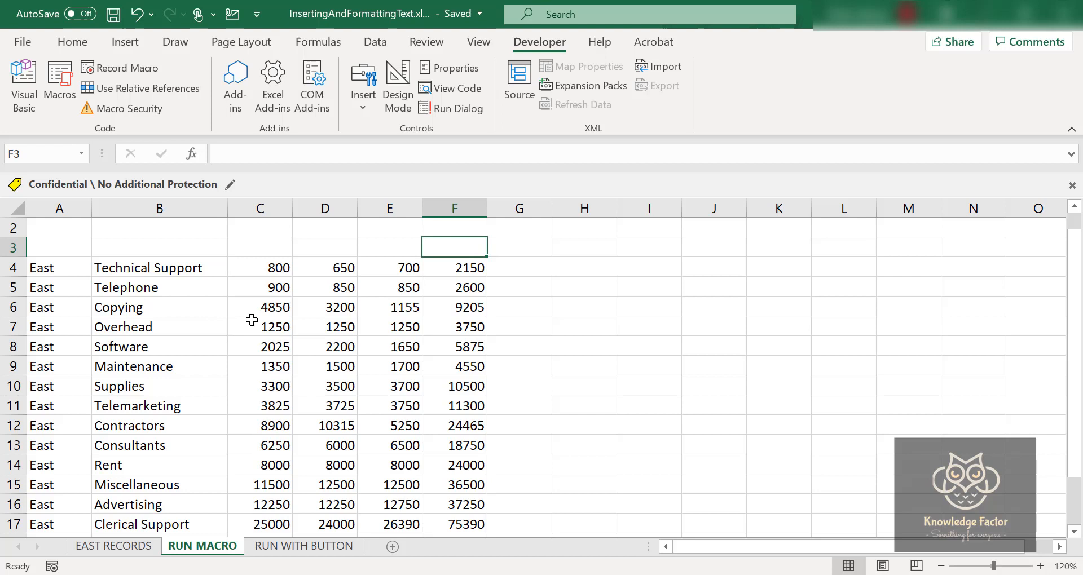
pyautogui.moveTo(407, 362)
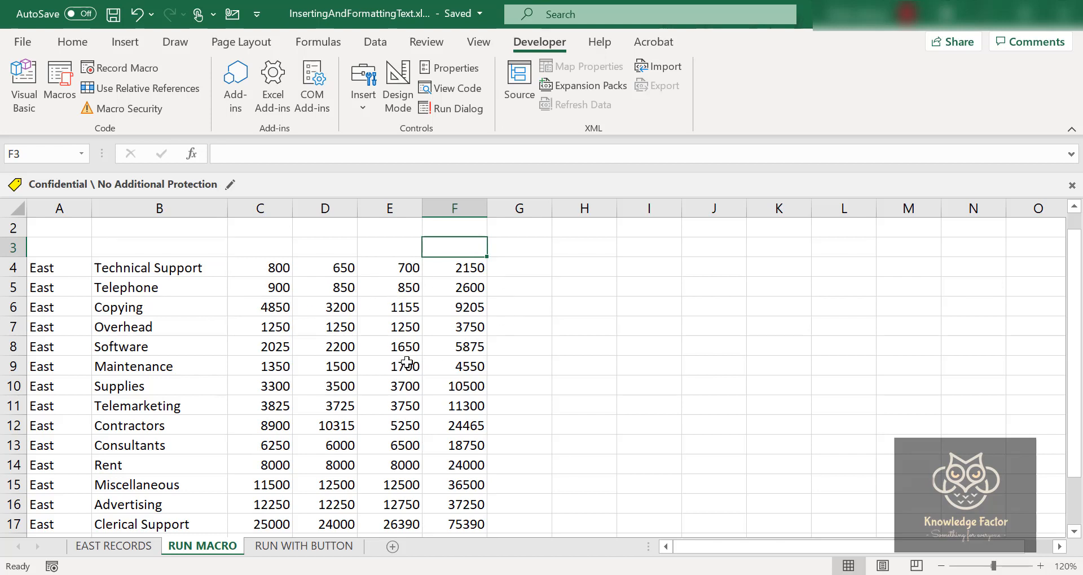
pyautogui.moveTo(406, 361)
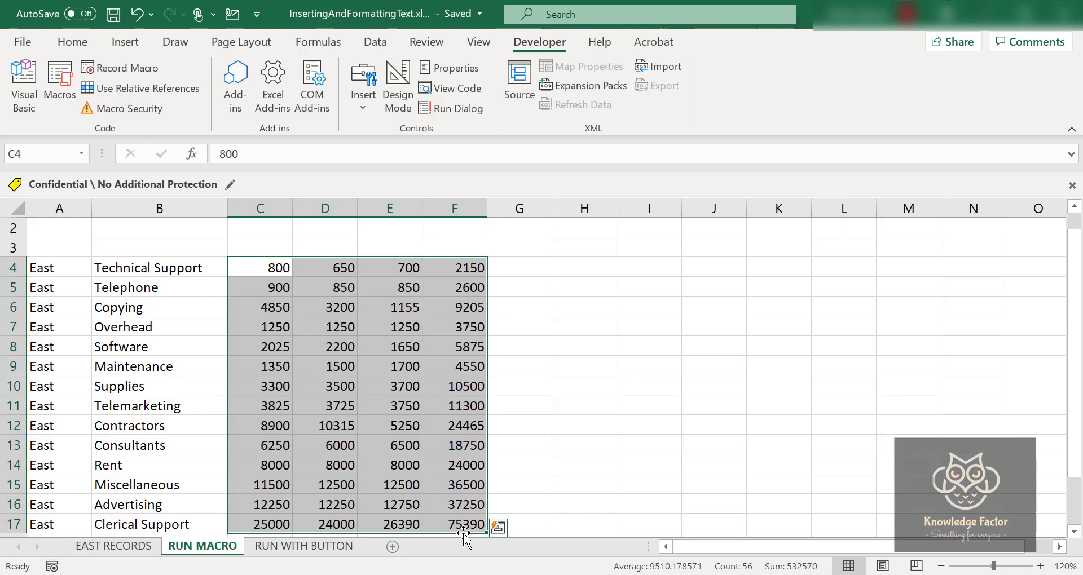
pyautogui.moveTo(528, 459)
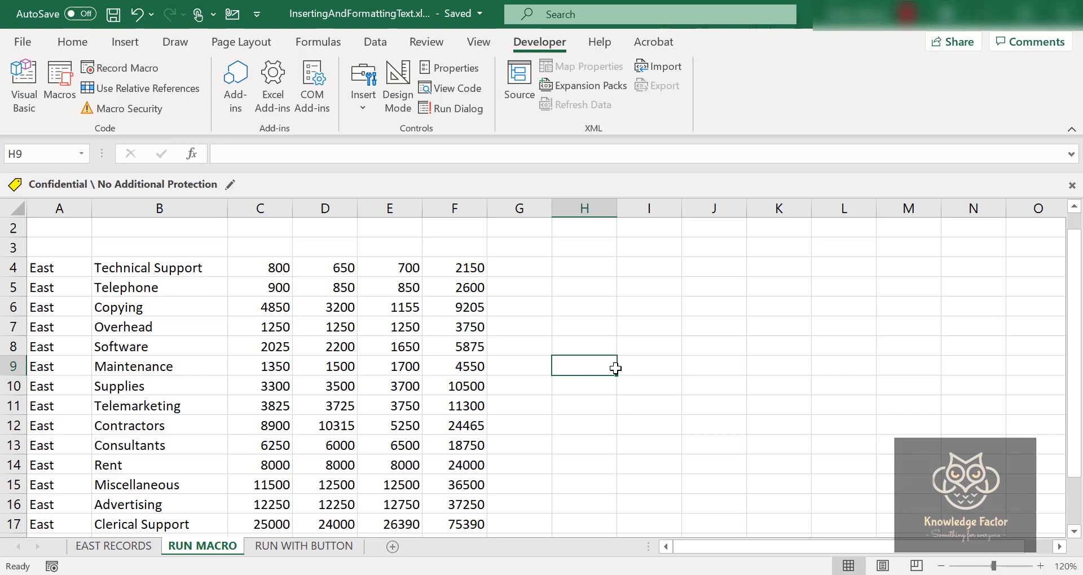
pyautogui.click(647, 405)
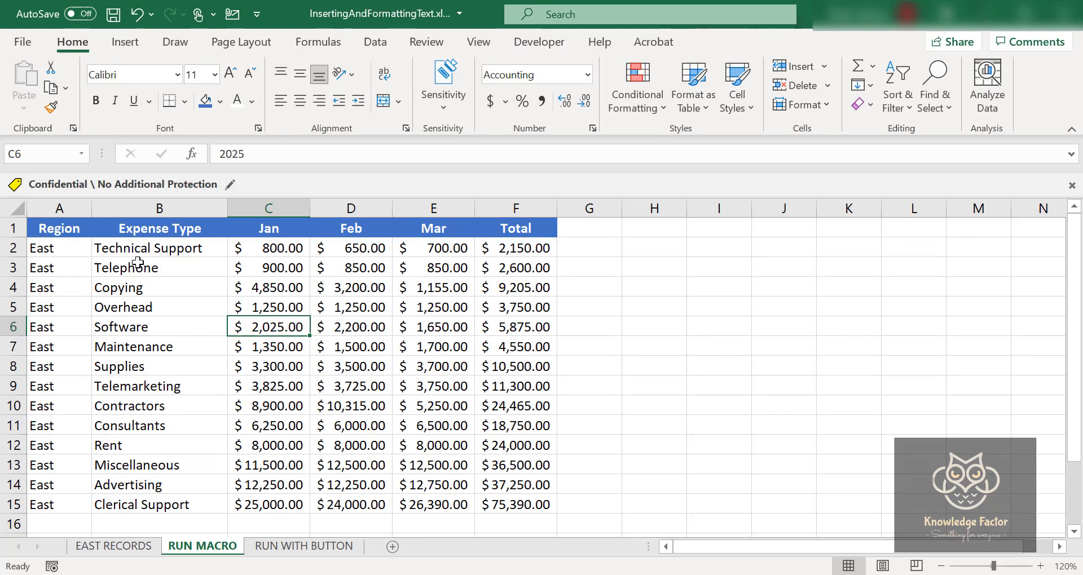
pyautogui.moveTo(334, 237)
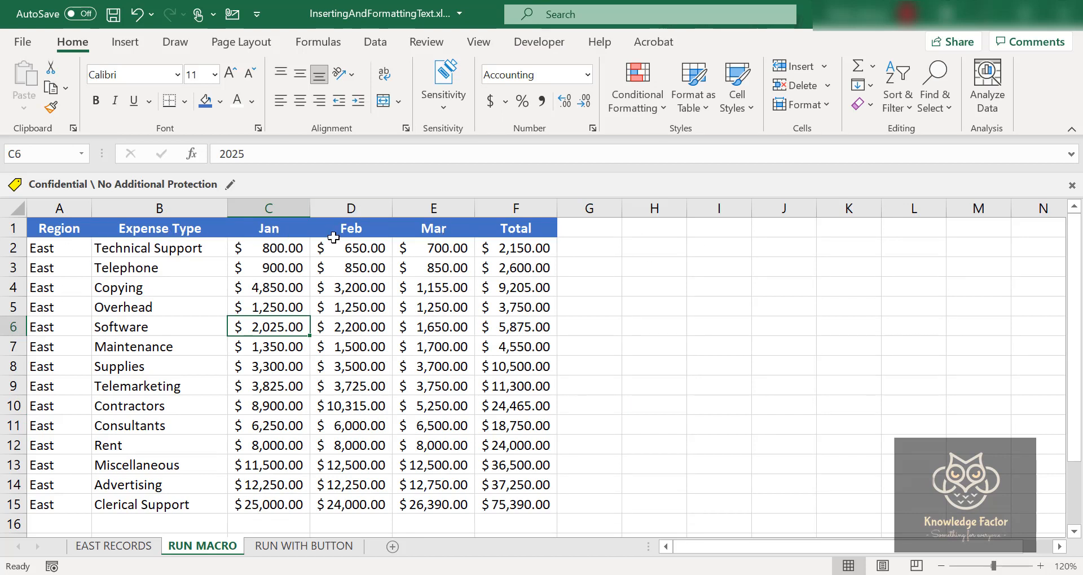
pyautogui.moveTo(527, 231)
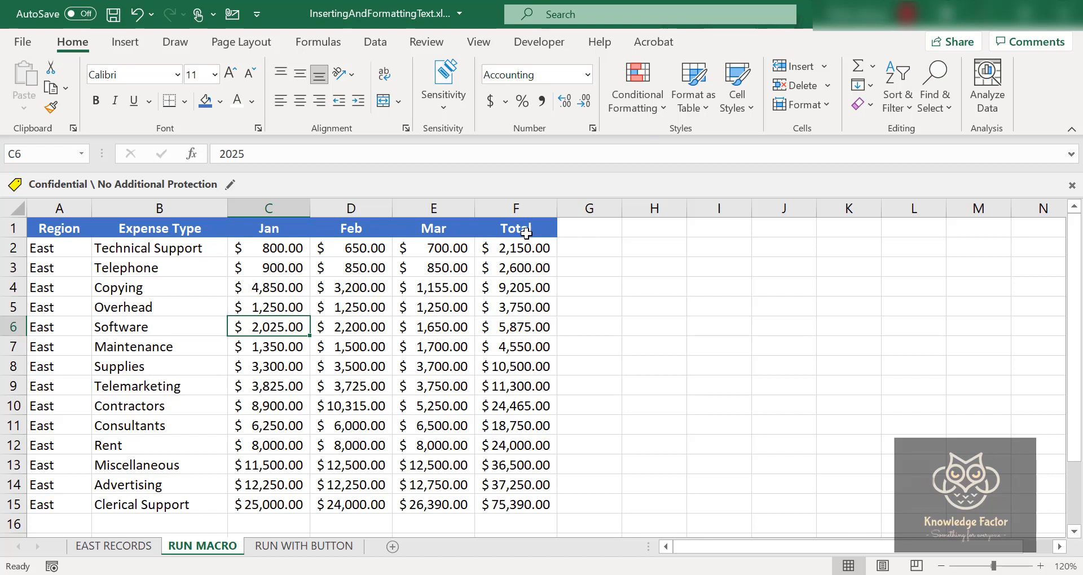
pyautogui.moveTo(433, 227)
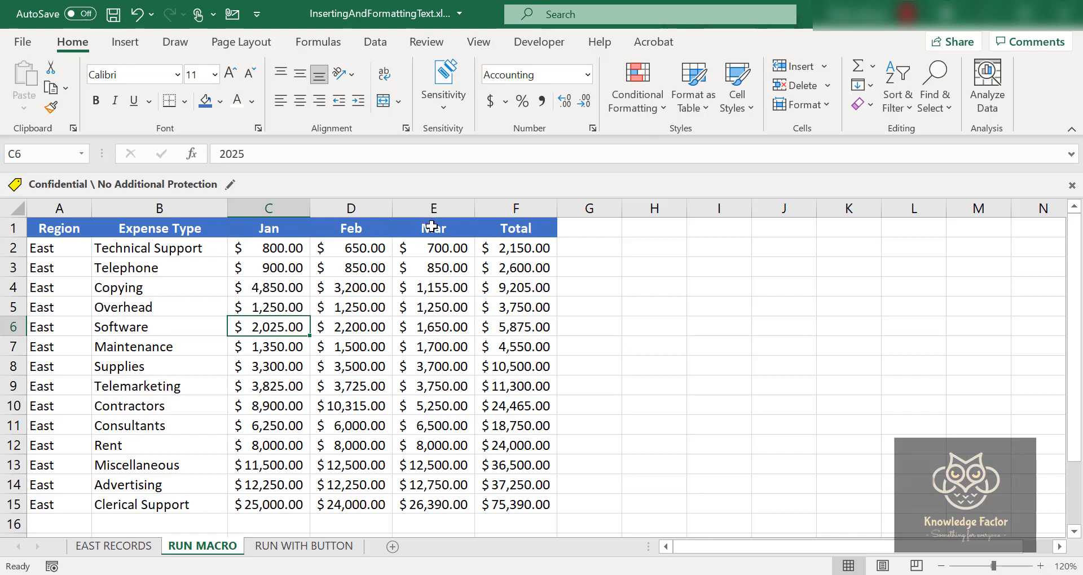
pyautogui.moveTo(419, 413)
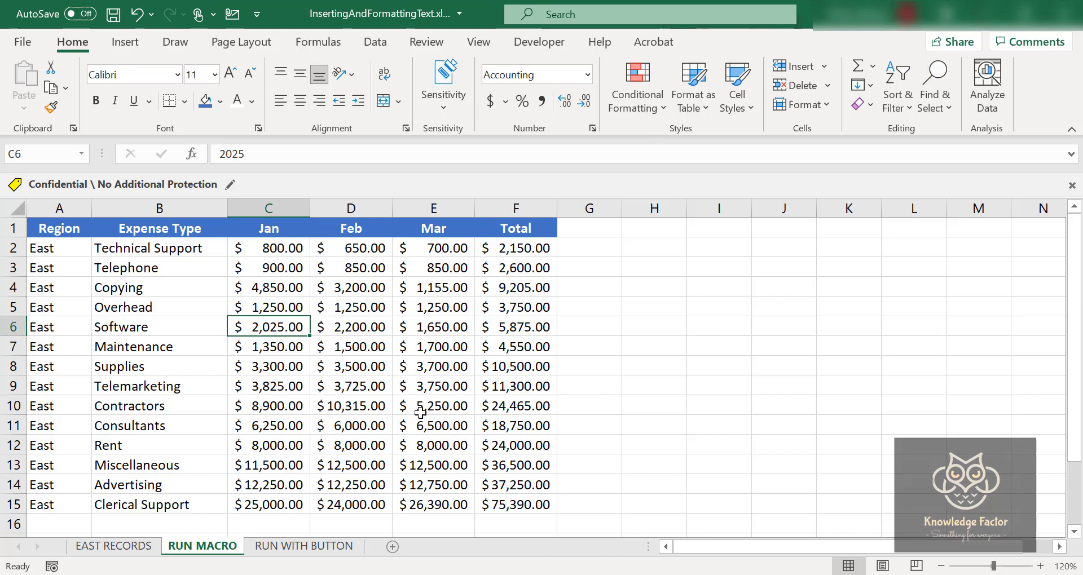
pyautogui.moveTo(425, 386)
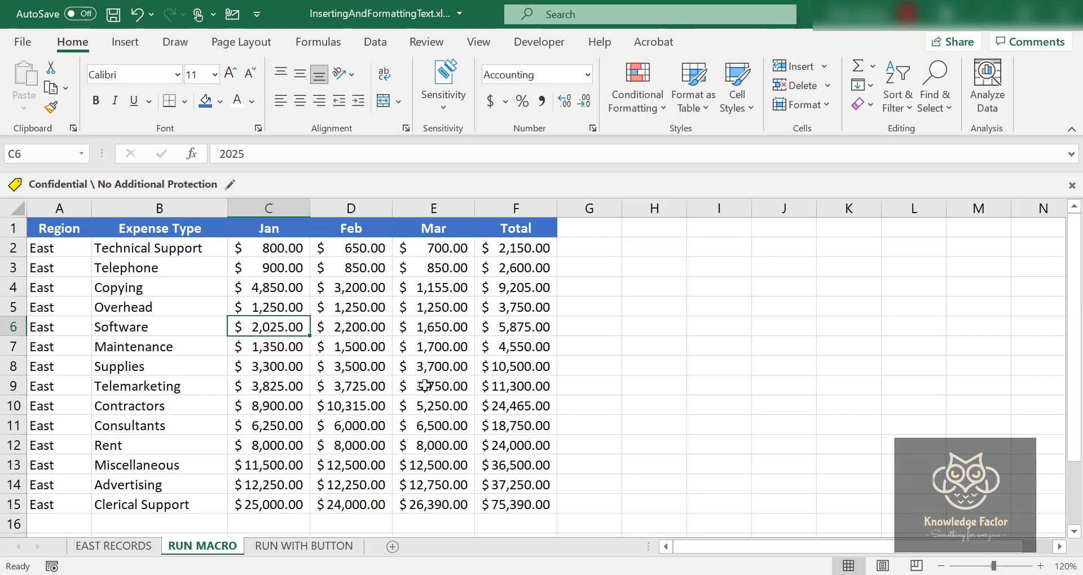
pyautogui.moveTo(395, 369)
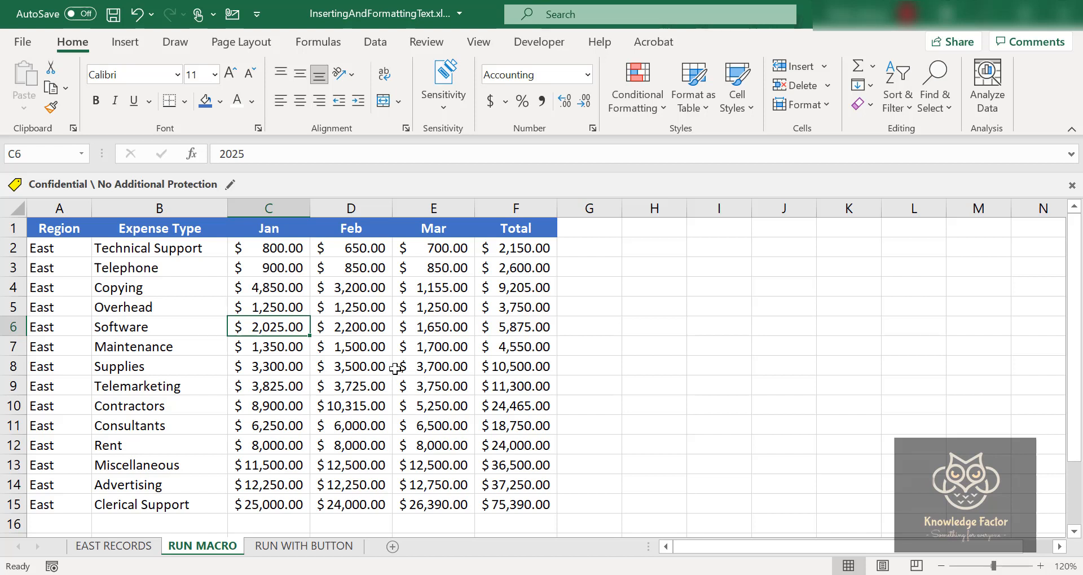
pyautogui.moveTo(444, 391)
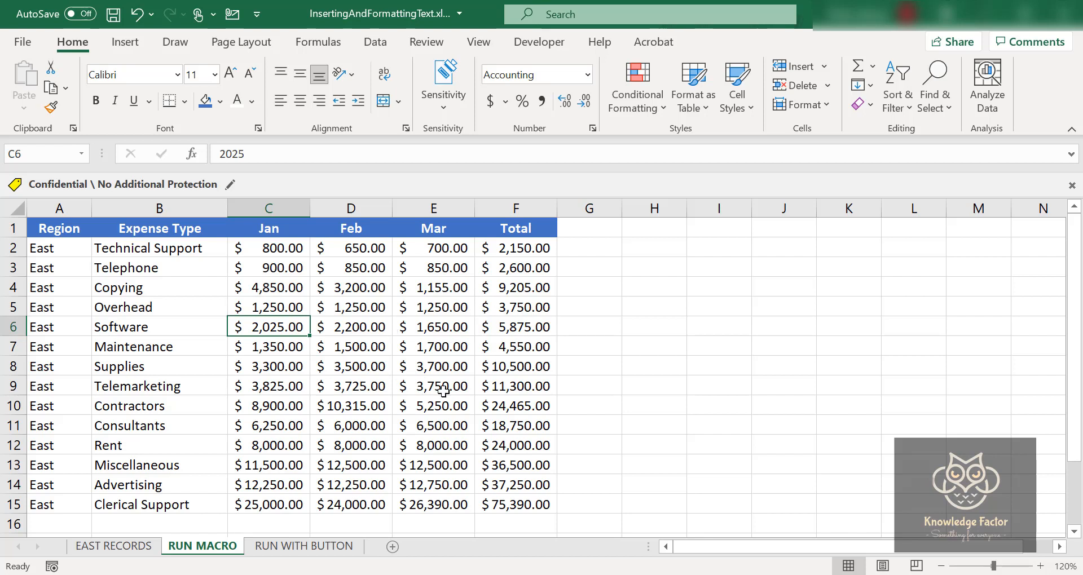
pyautogui.moveTo(401, 336)
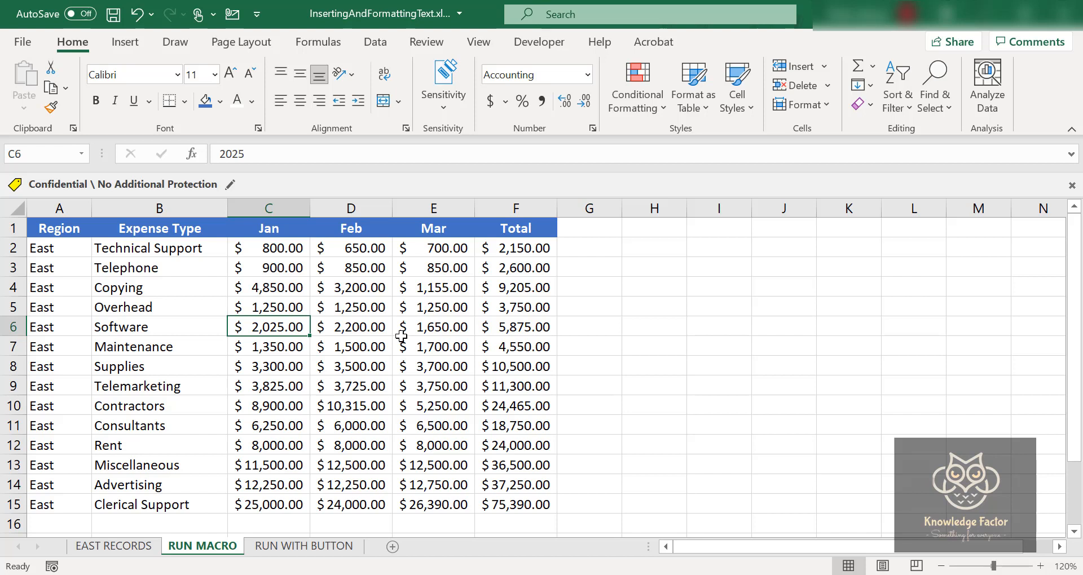